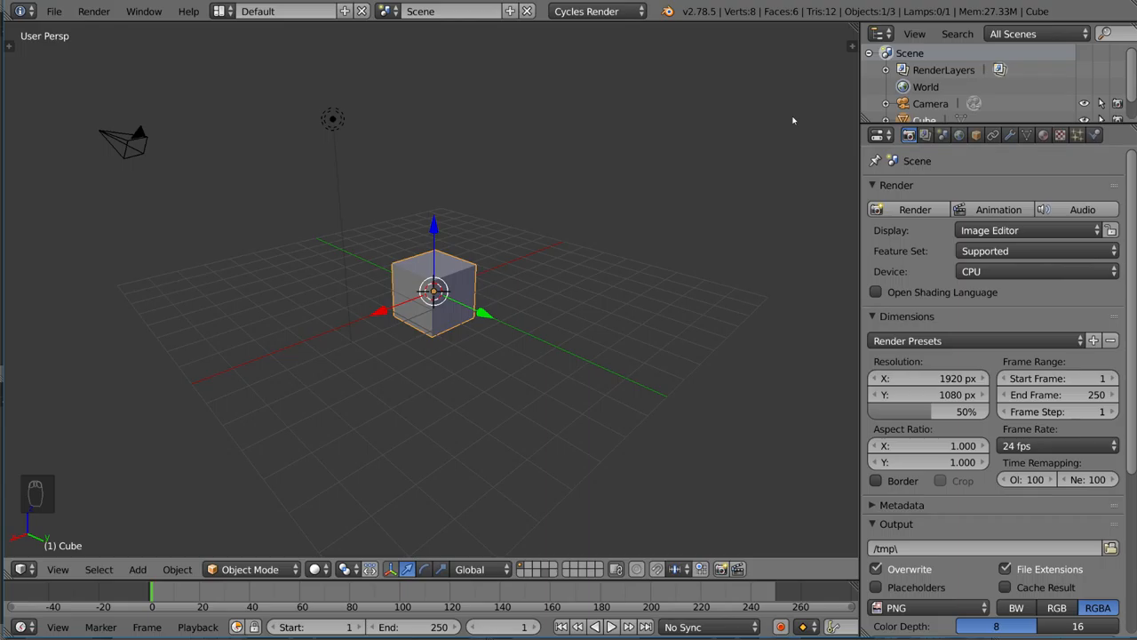
pyautogui.moveTo(572, 377)
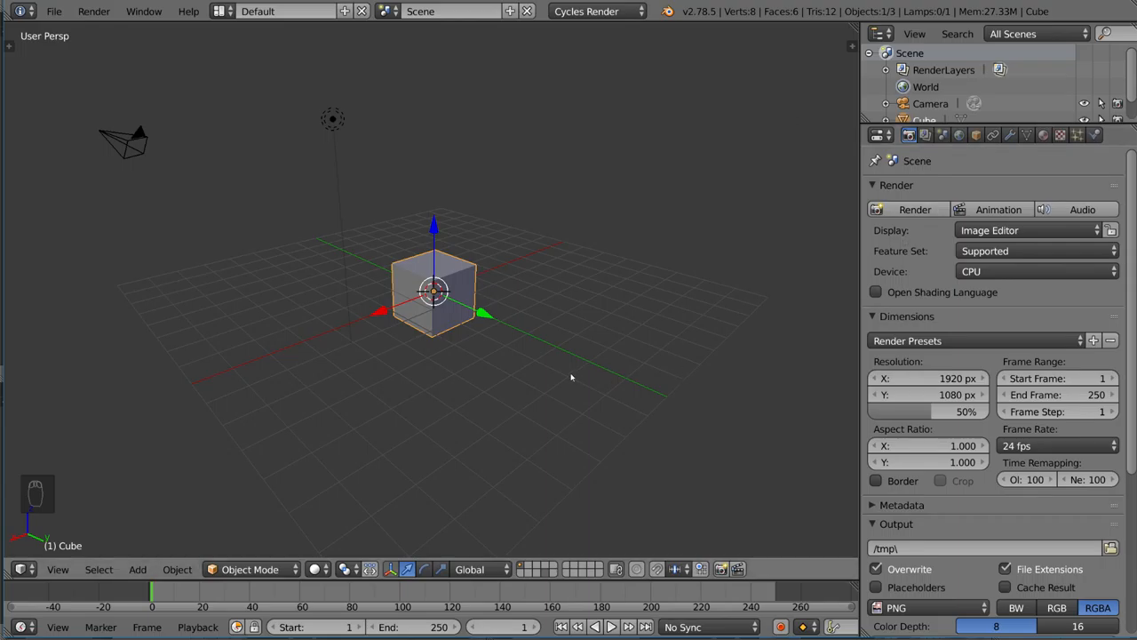
pyautogui.moveTo(600, 387)
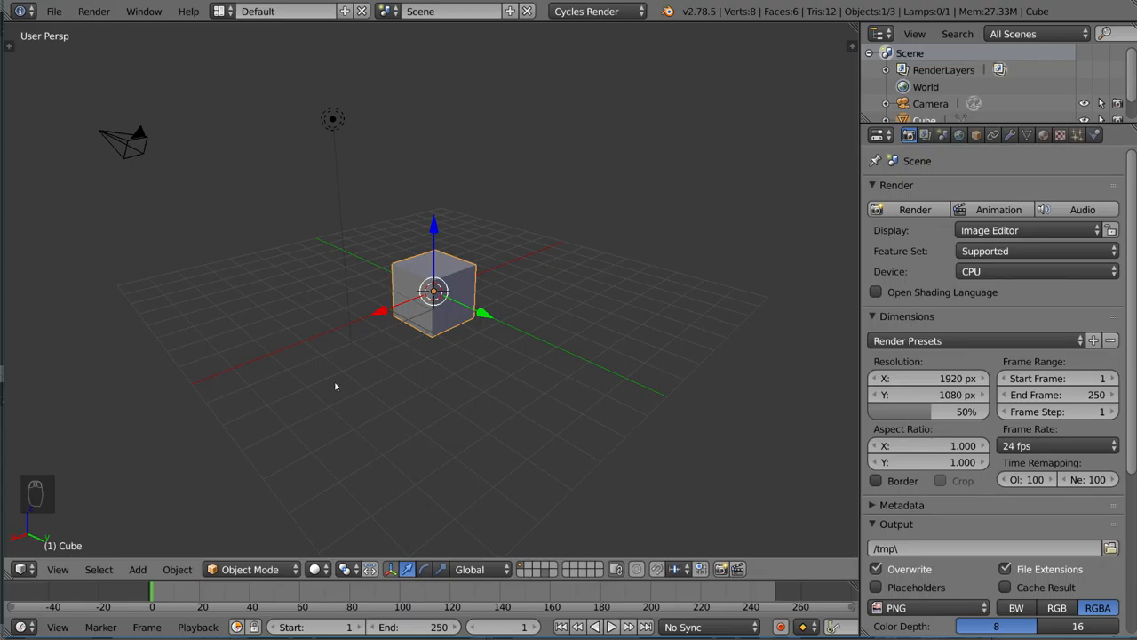
pyautogui.moveTo(680, 333)
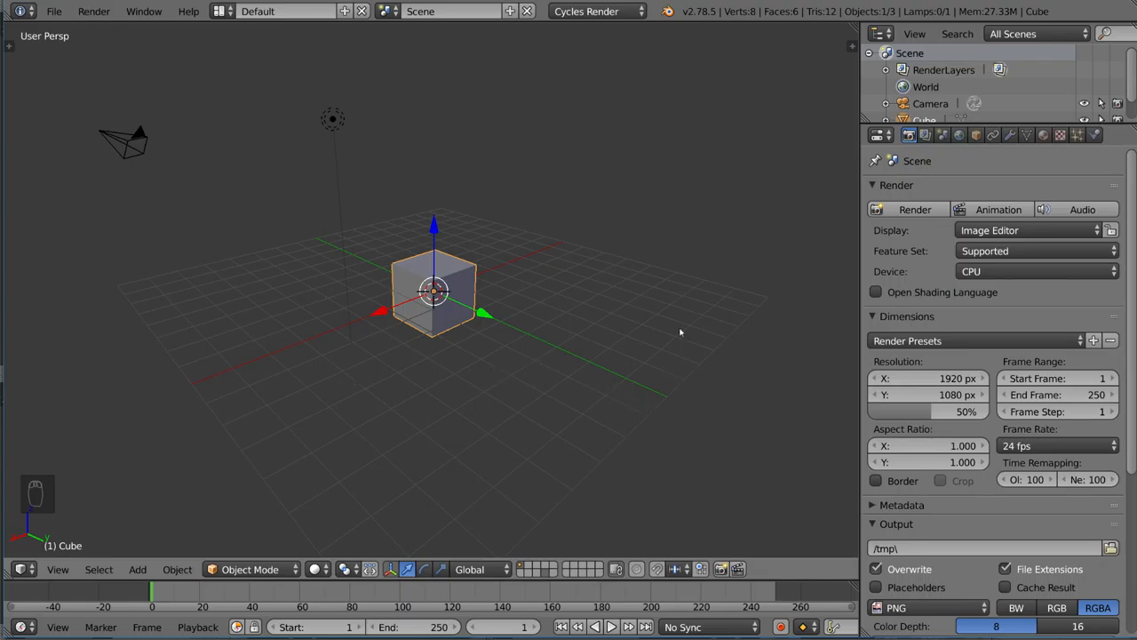
pyautogui.moveTo(668, 264)
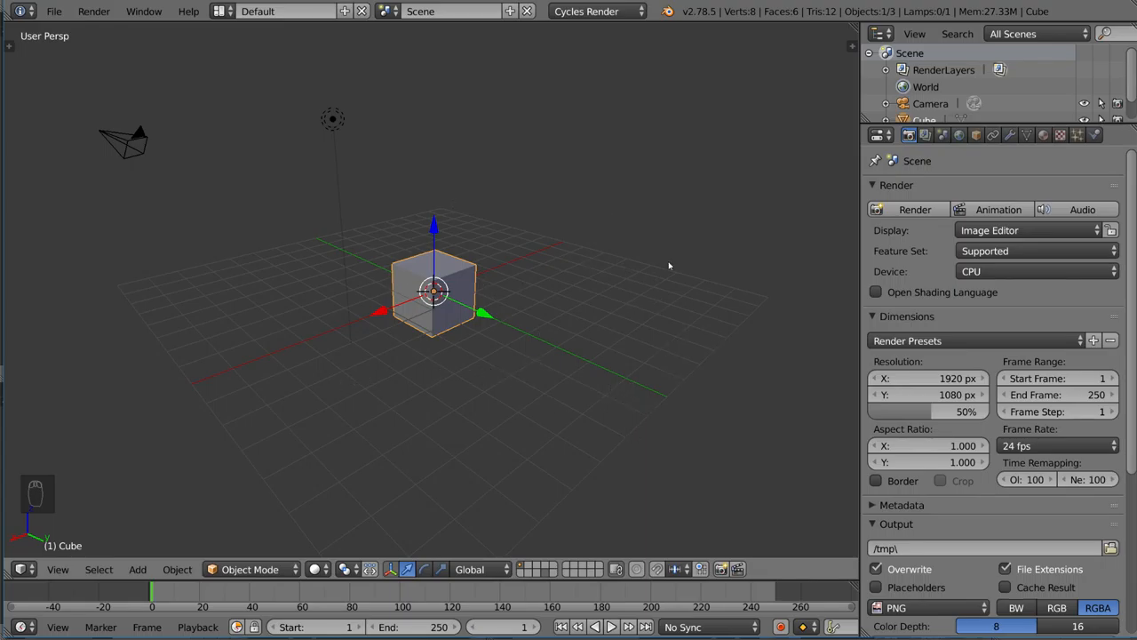
pyautogui.moveTo(513, 270)
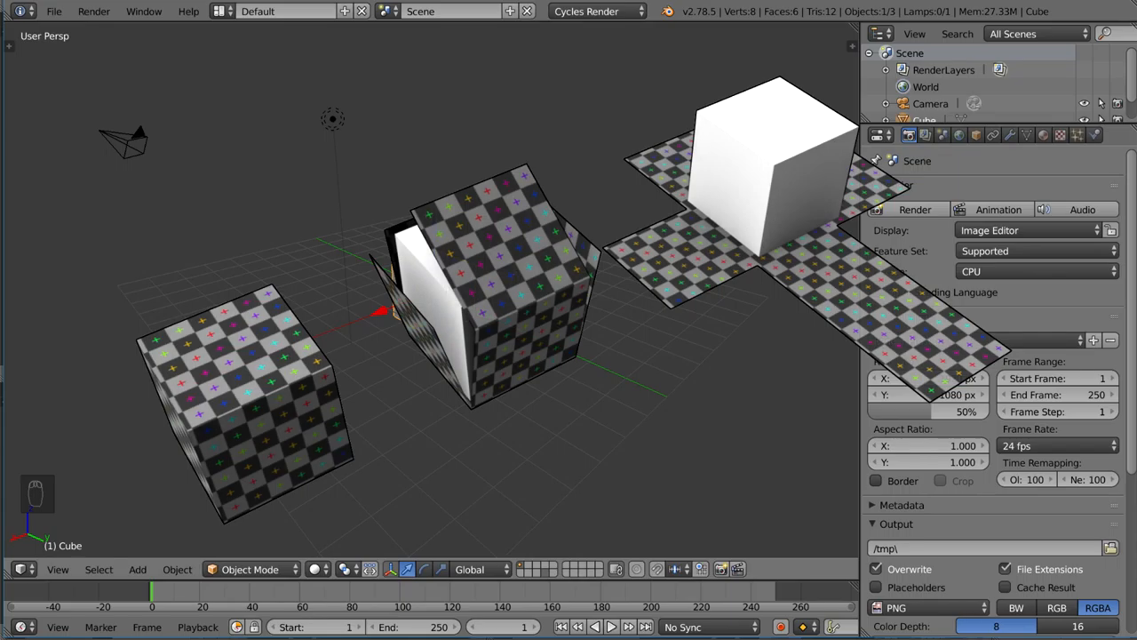
pyautogui.moveTo(569, 175)
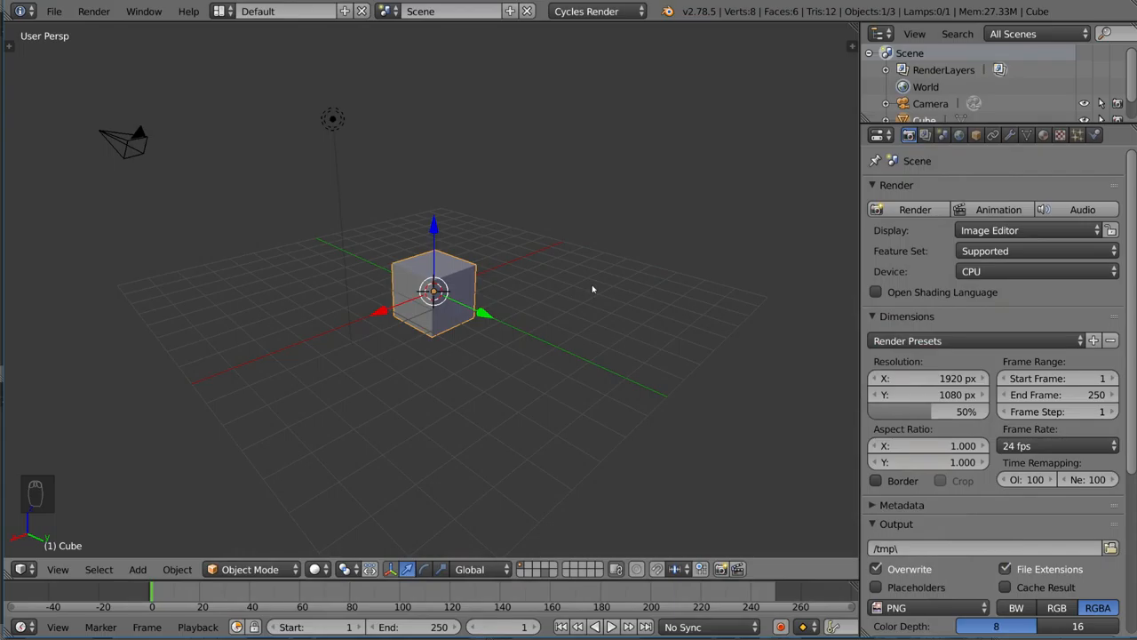
pyautogui.moveTo(723, 358)
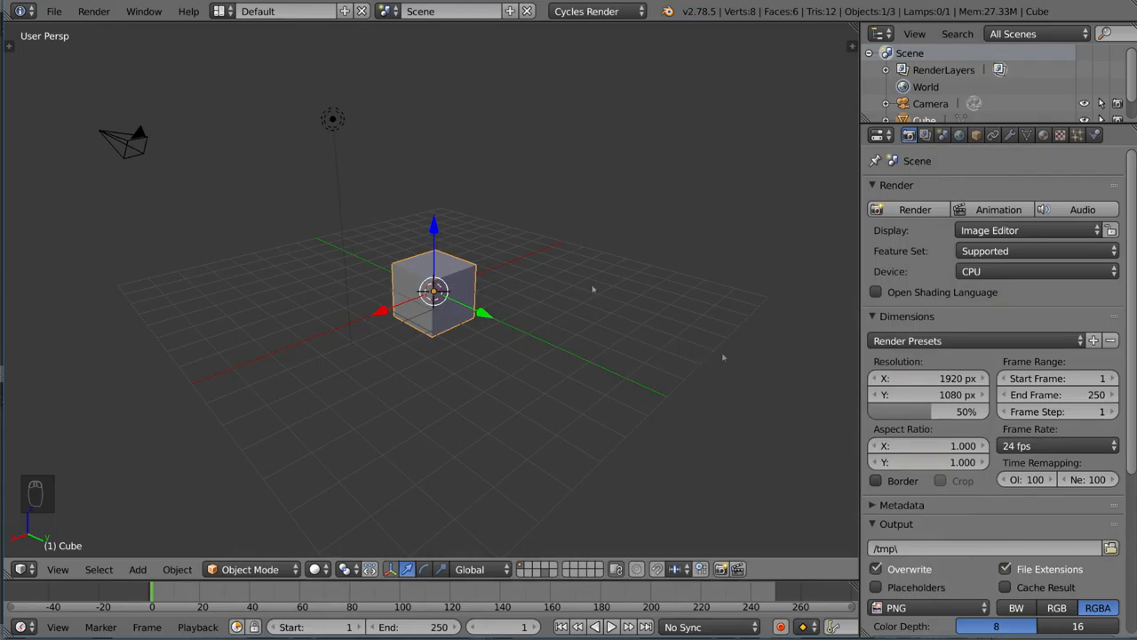